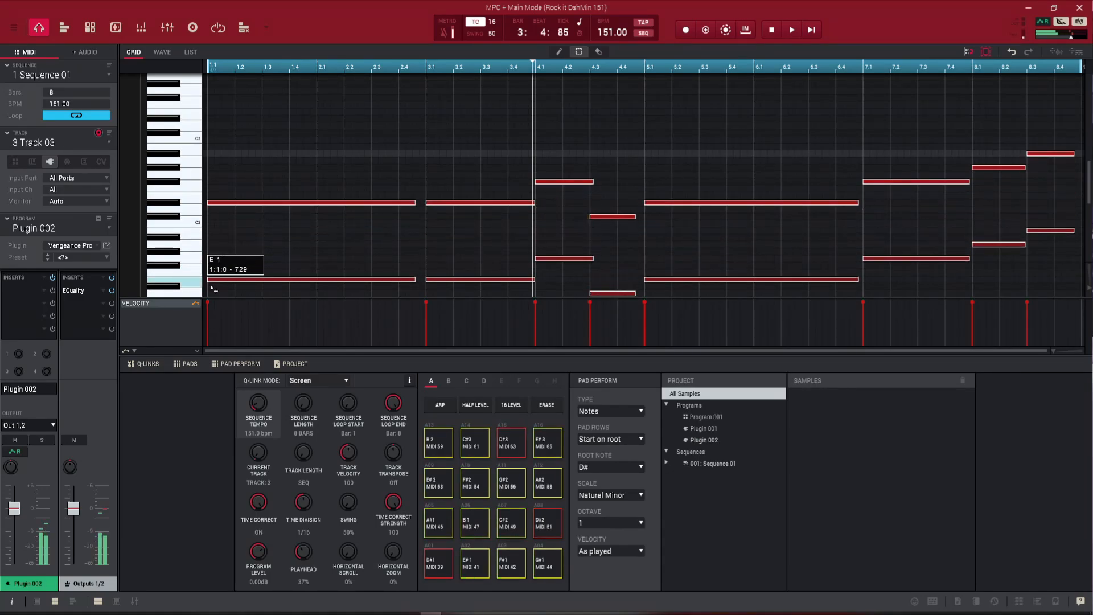
# Step: Start playback of the eight-bar, two-voice progression on track 3 from the beginning
pyautogui.click(792, 29)
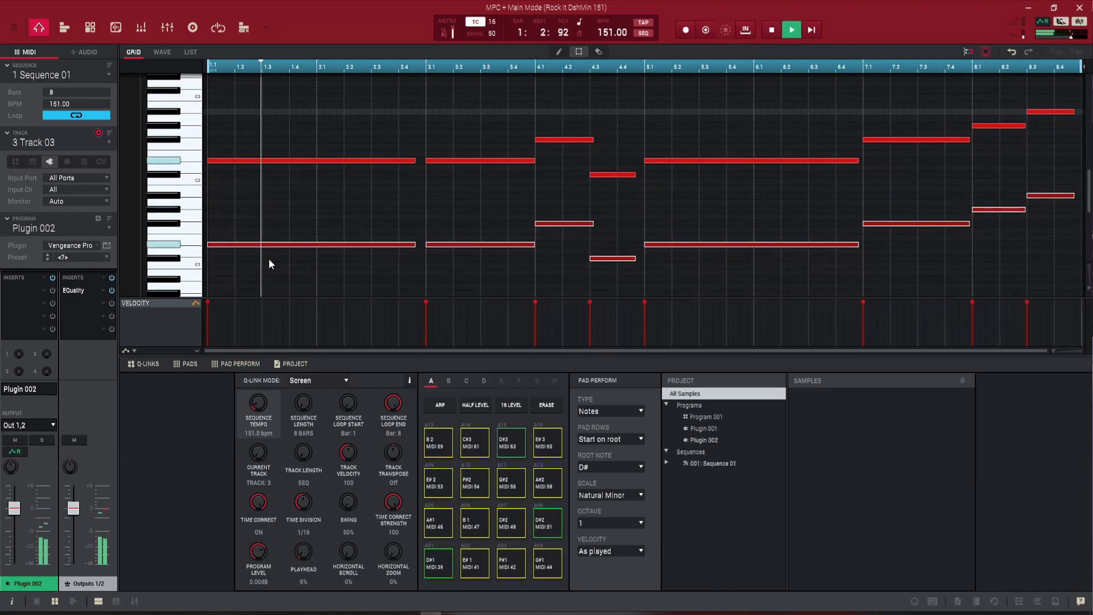